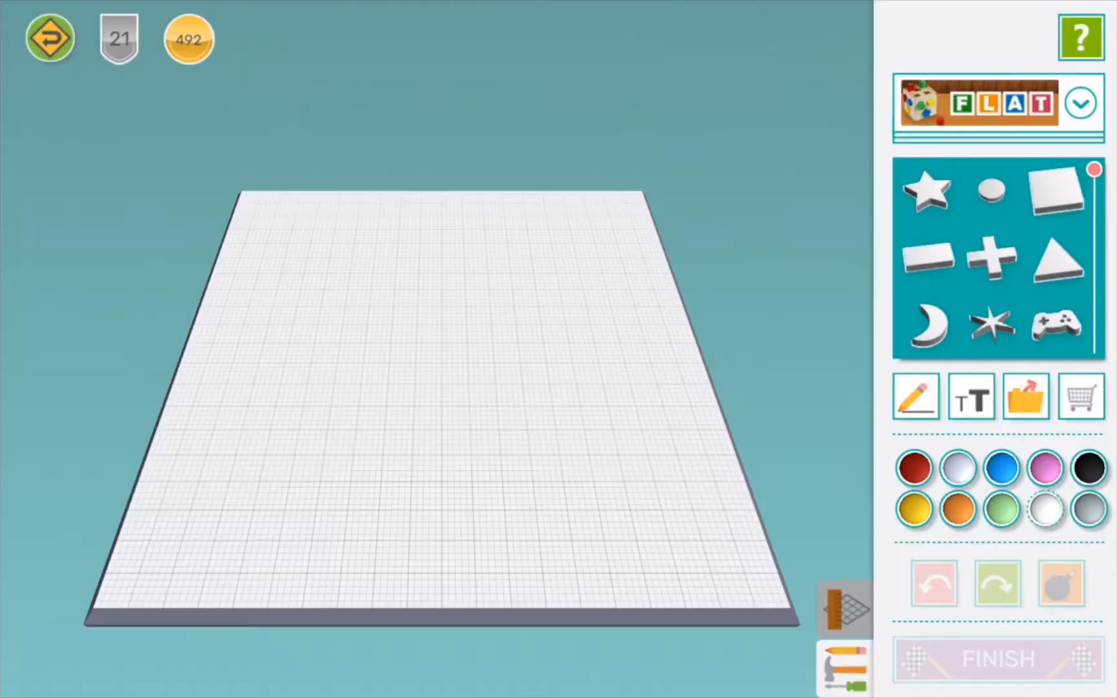
Add a cube from Basic Shapes and stretch it to about 58.2 by 82.9 mm
{"action": "left_click", "coordinate": [1081, 102]}
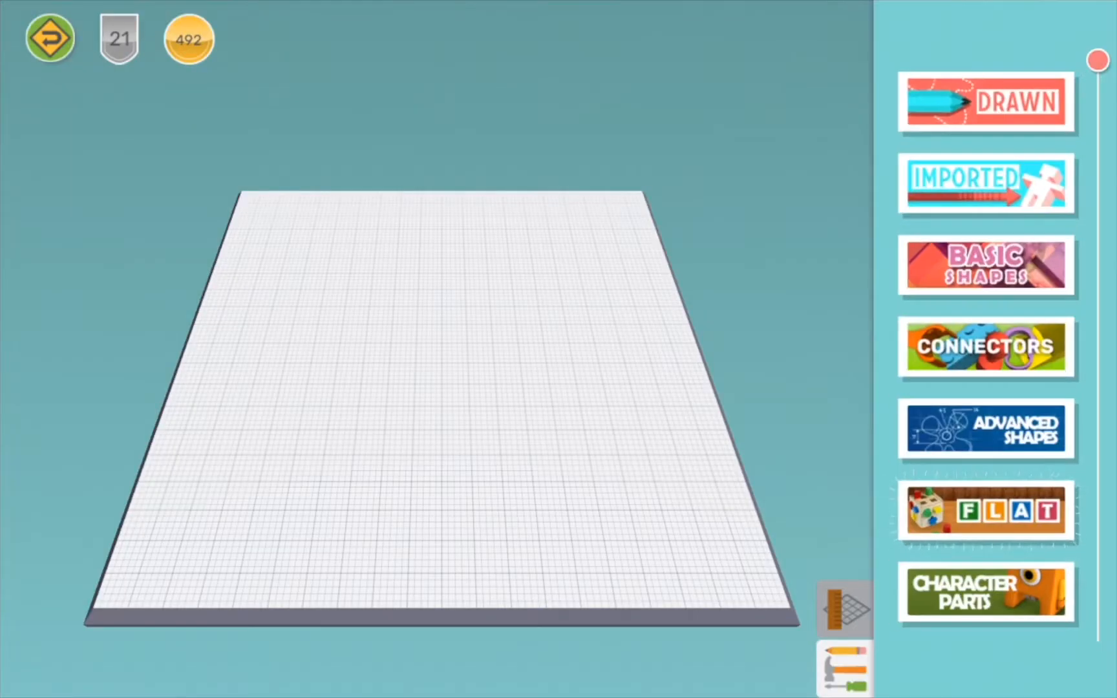
{"action": "left_click", "coordinate": [987, 263]}
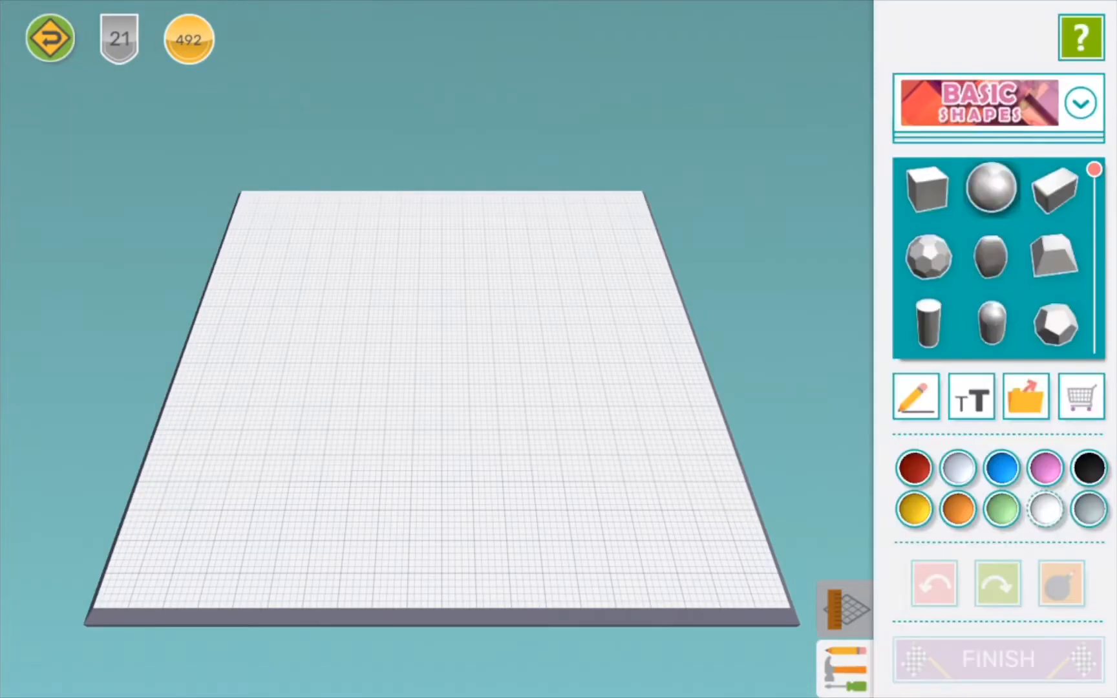
{"action": "left_click", "coordinate": [924, 187]}
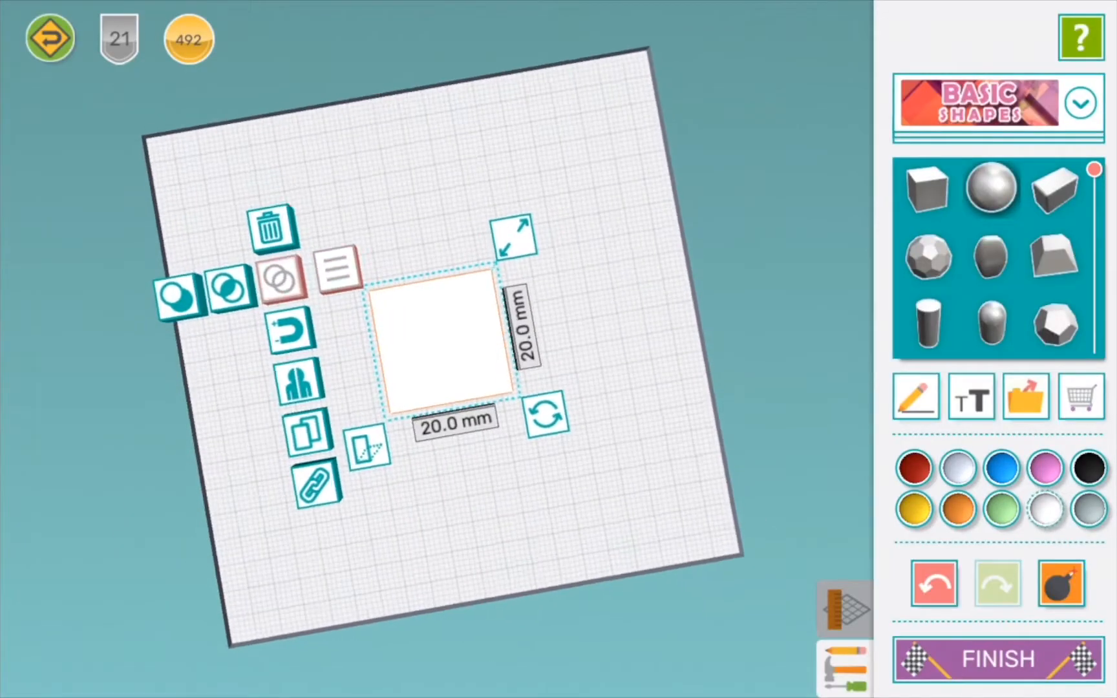
{"action": "left_click_drag", "start_coordinate": [514, 234], "coordinate": [570, 47]}
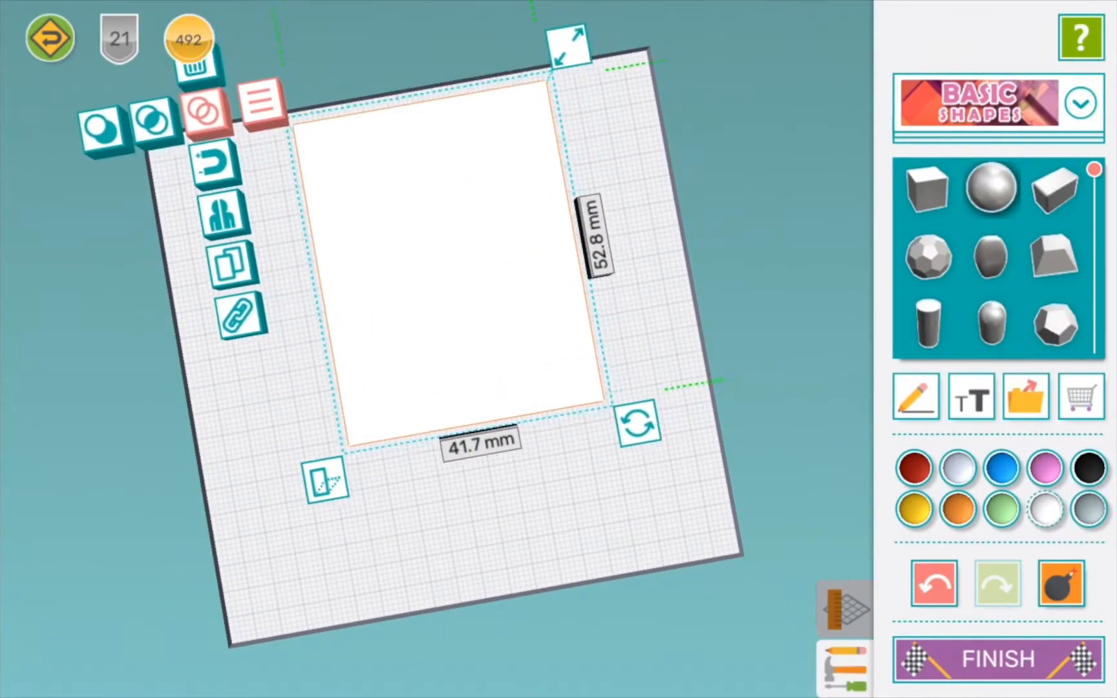
{"action": "left_click_drag", "start_coordinate": [571, 47], "coordinate": [563, 22]}
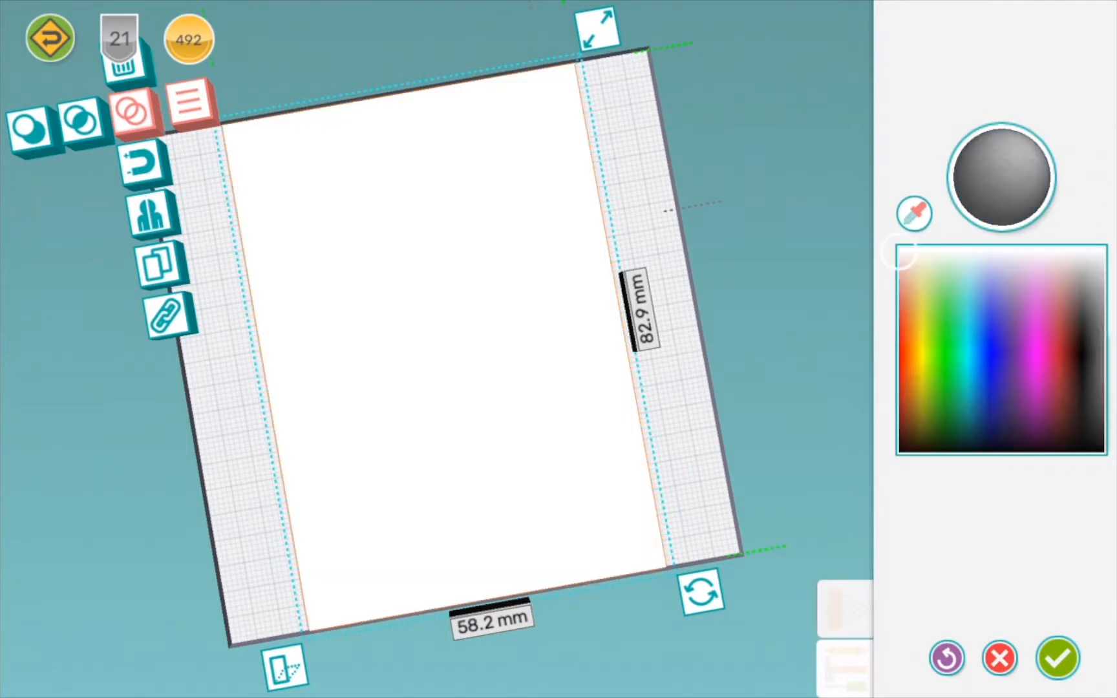
Pick a blue in the custom colour picker and darken it to deep navy
{"action": "left_click", "coordinate": [985, 325]}
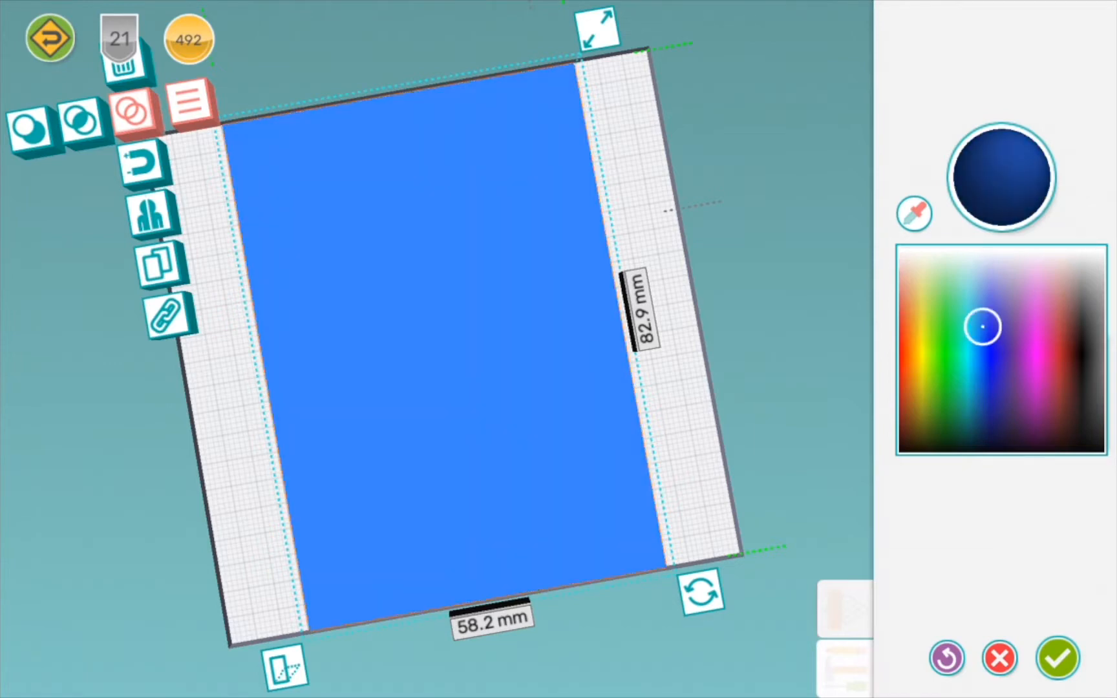
{"action": "left_click_drag", "start_coordinate": [982, 326], "coordinate": [997, 322]}
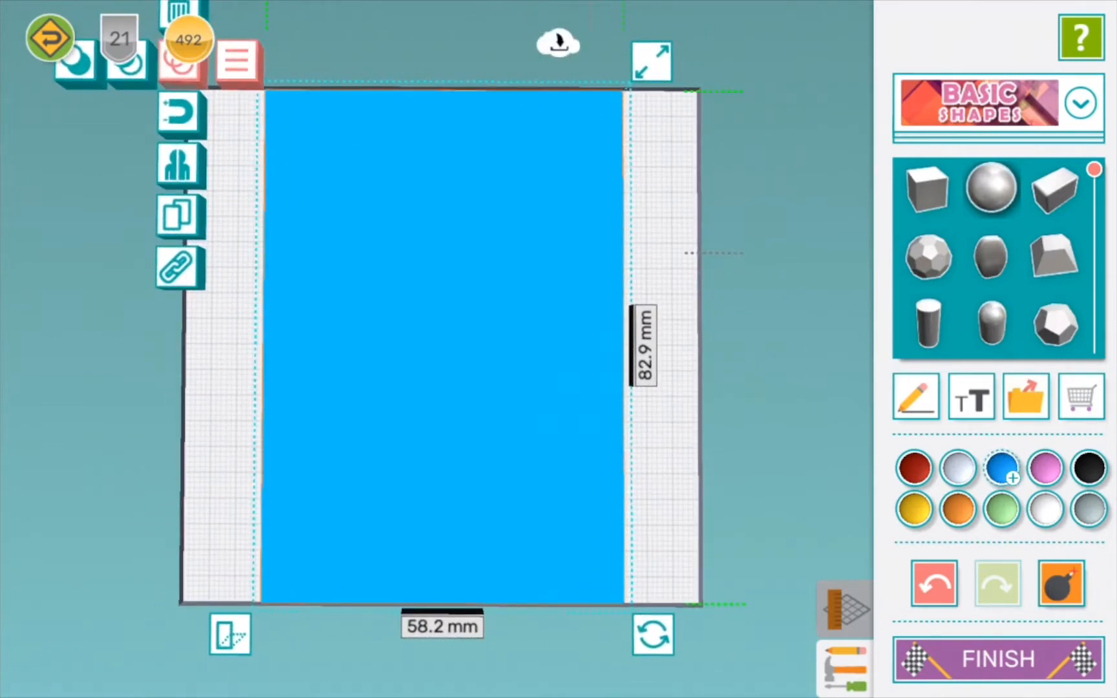
{"action": "left_click", "coordinate": [1003, 468]}
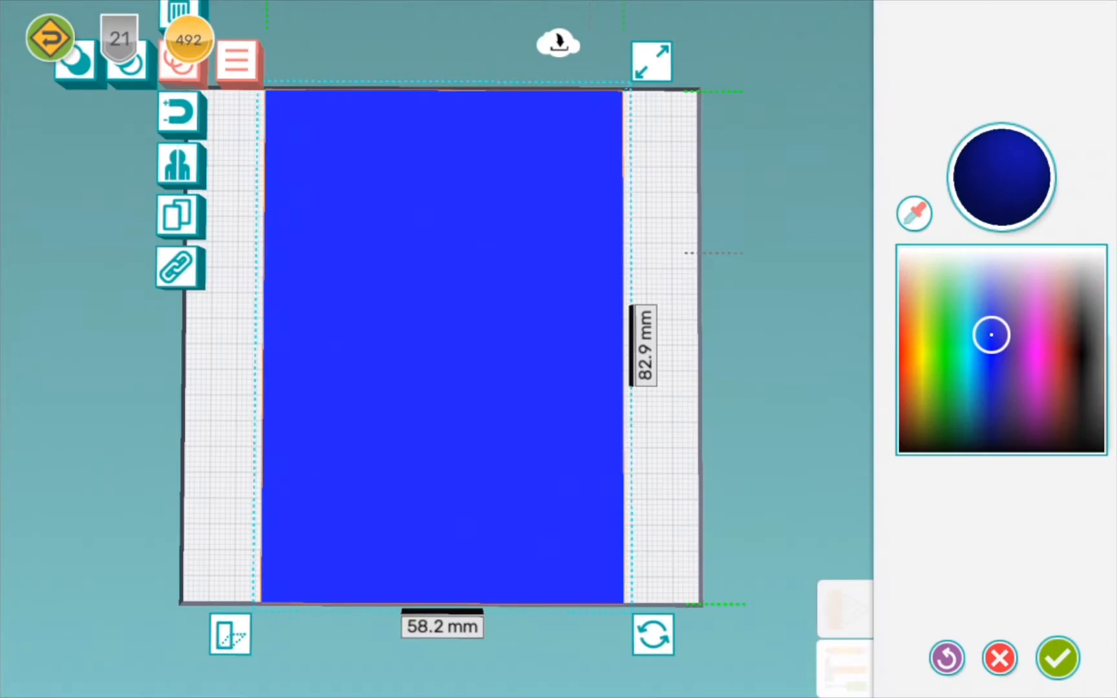
{"action": "left_click_drag", "start_coordinate": [990, 335], "coordinate": [1007, 413]}
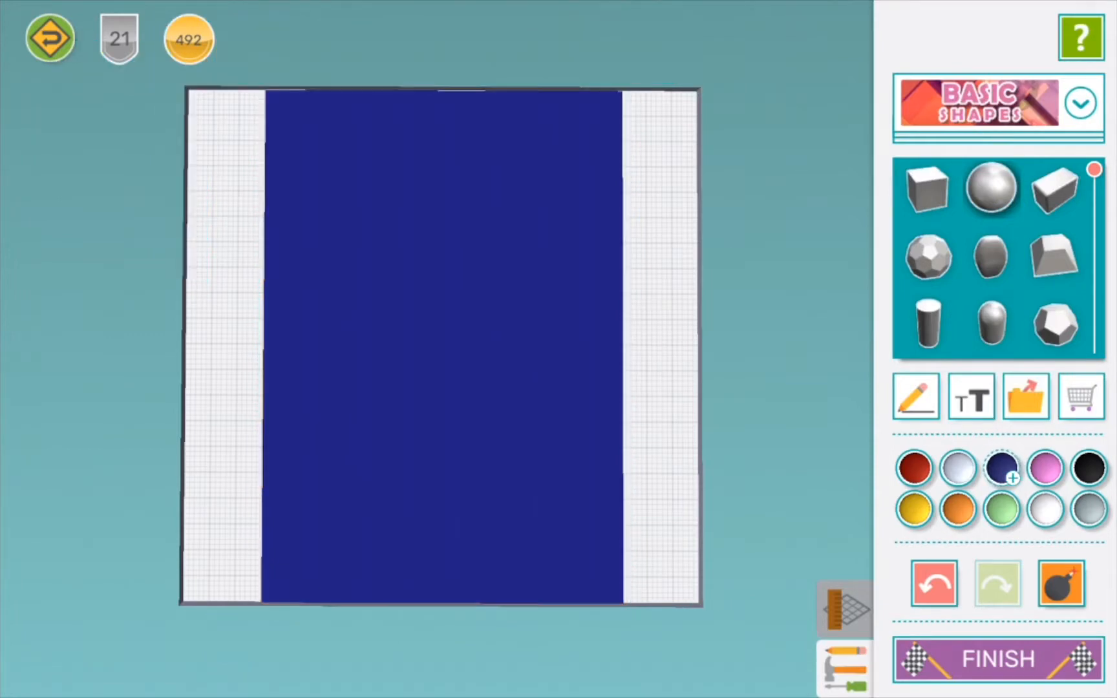
Add a flat rectangle, colour it light blue and lay it across the cover's top
{"action": "left_click", "coordinate": [1081, 102]}
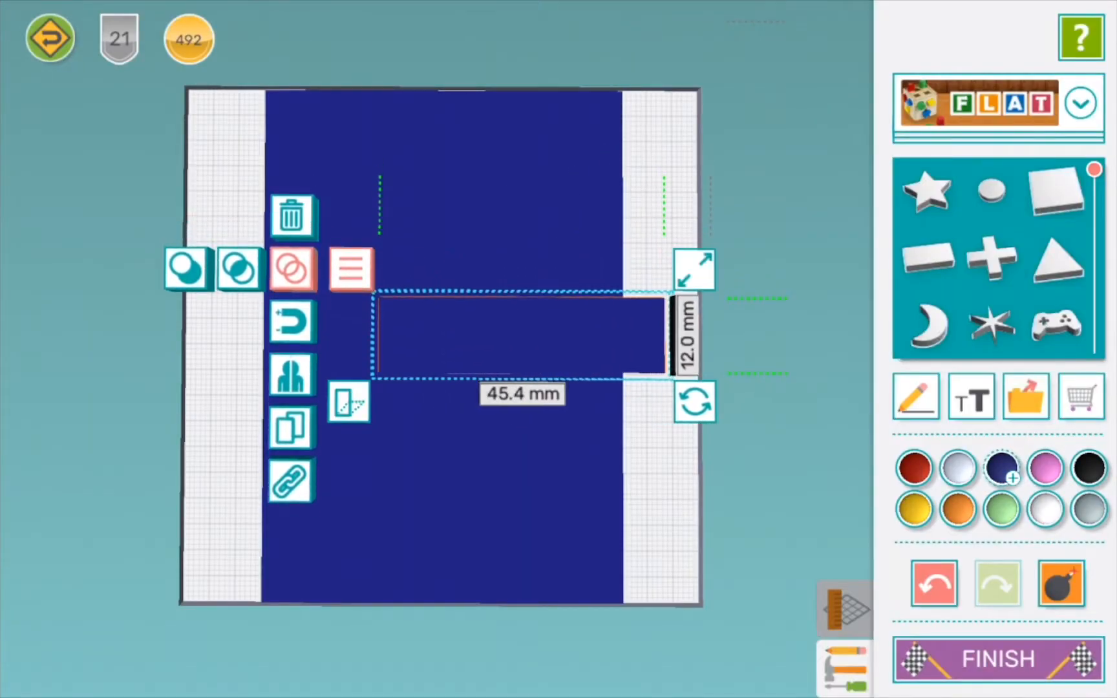
{"action": "left_click", "coordinate": [1003, 467]}
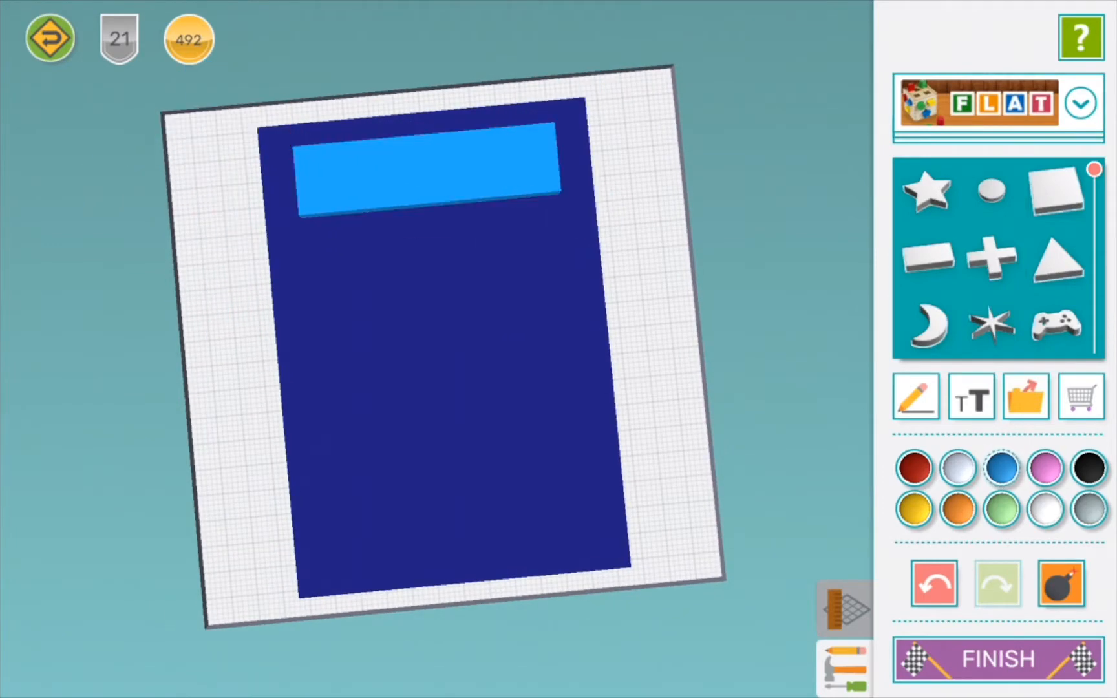
Create white 'J.K. Rowling' text and move it onto the light blue header bar
{"action": "left_click", "coordinate": [969, 395]}
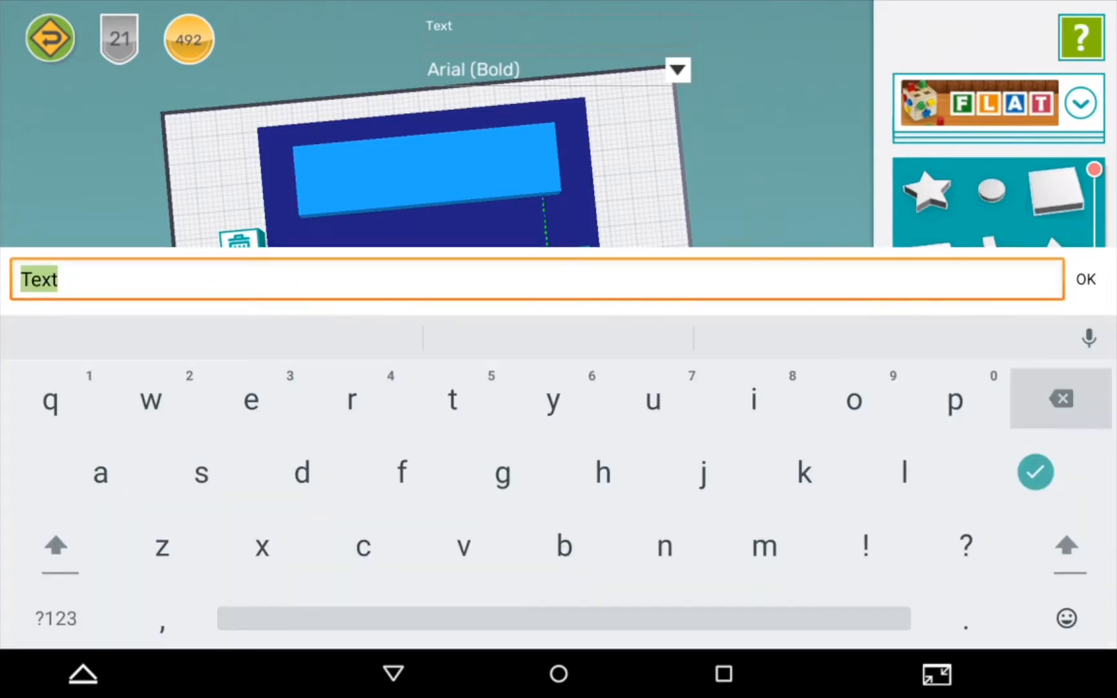
{"action": "type", "text": "H"}
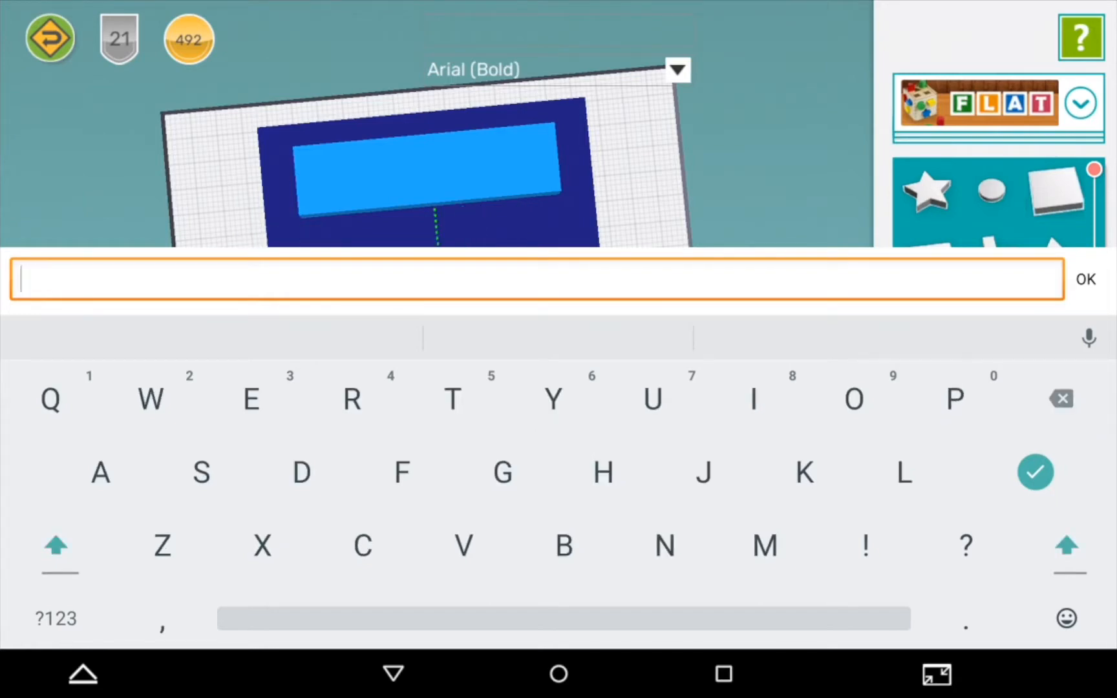
{"action": "type", "text": "J.K"}
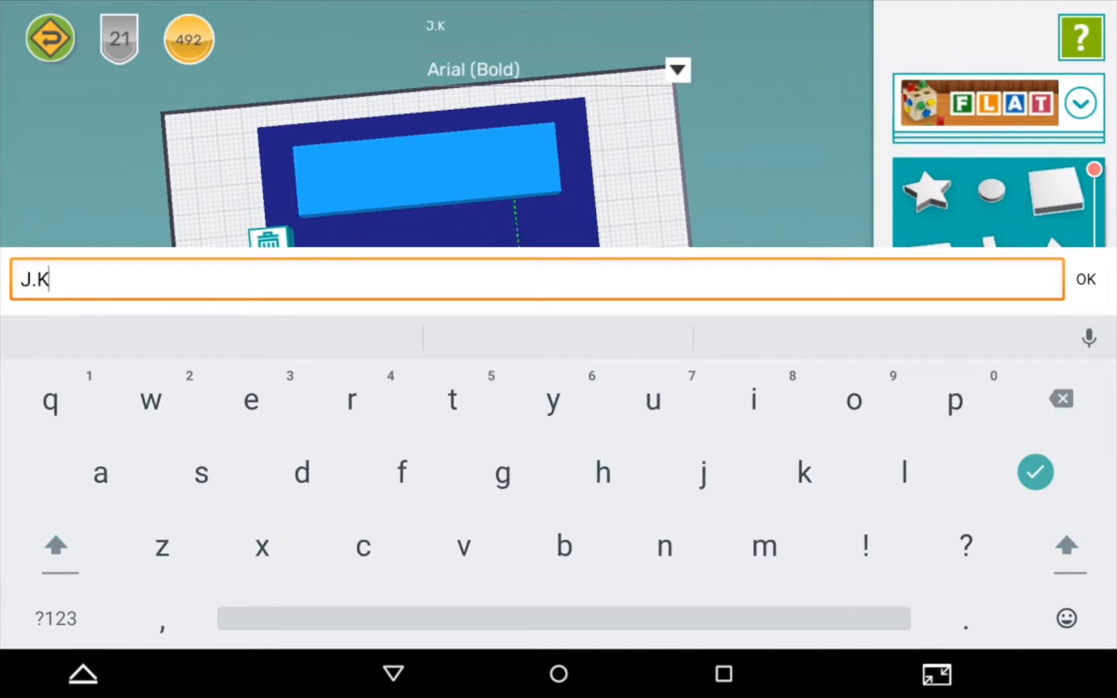
{"action": "type", "text": ". Rowli"}
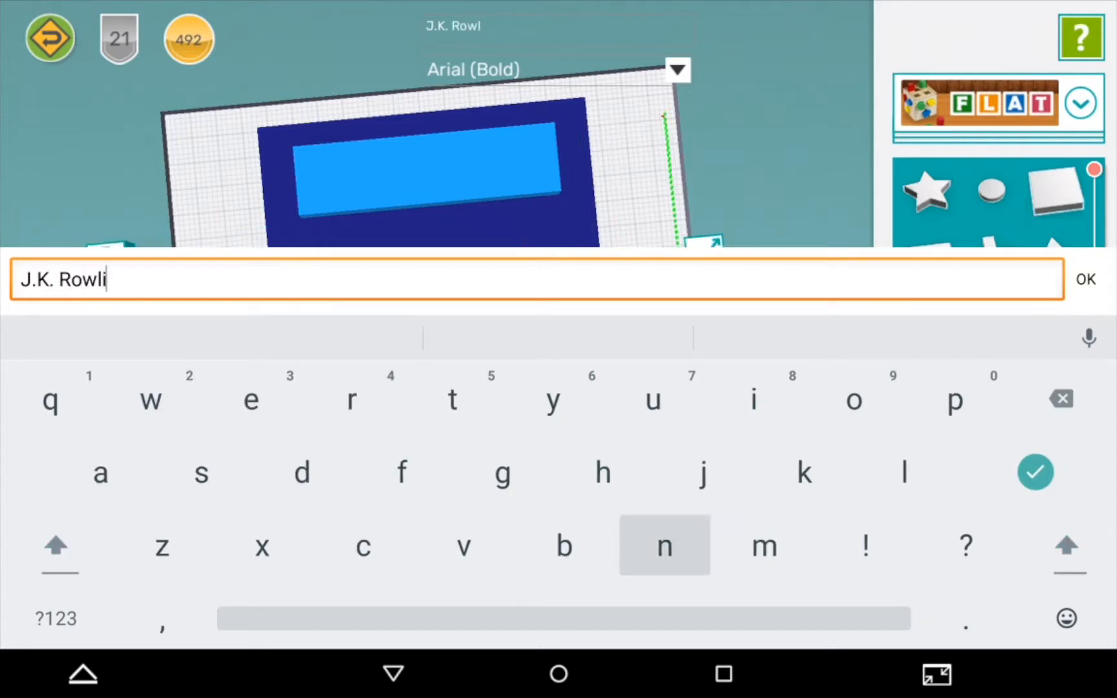
{"action": "left_click", "coordinate": [1086, 280]}
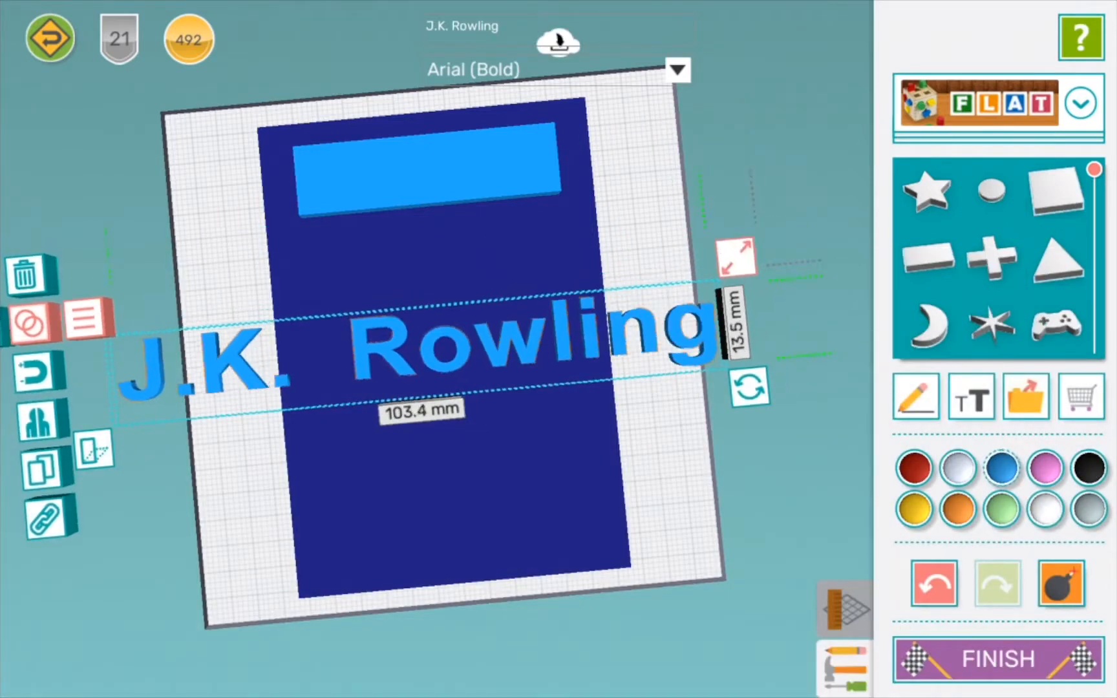
{"action": "left_click_drag", "start_coordinate": [736, 256], "coordinate": [478, 317]}
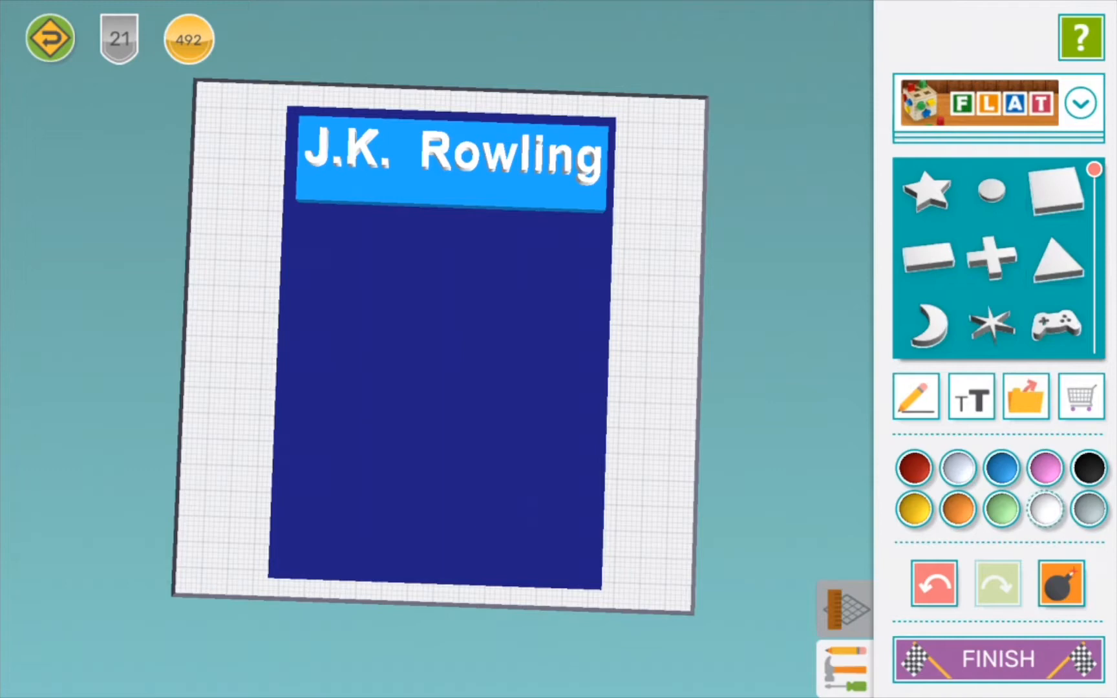
Create a row of underscores as a white underline beneath 'J.K. Rowling'
{"action": "left_click", "coordinate": [970, 396]}
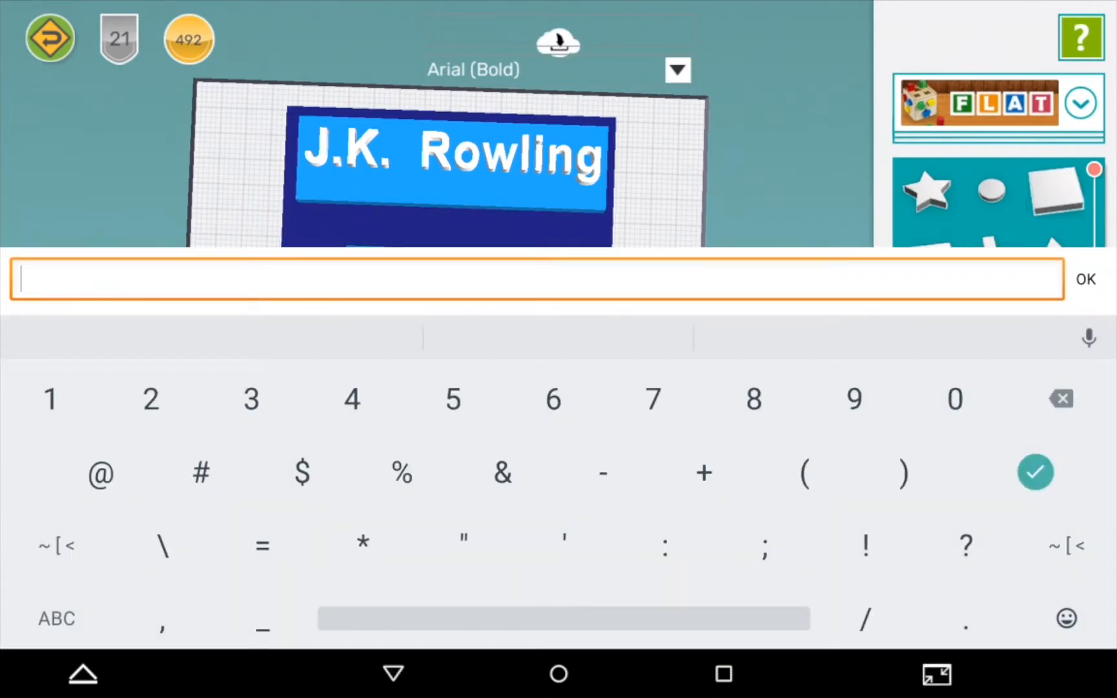
{"action": "type", "text": "_____"}
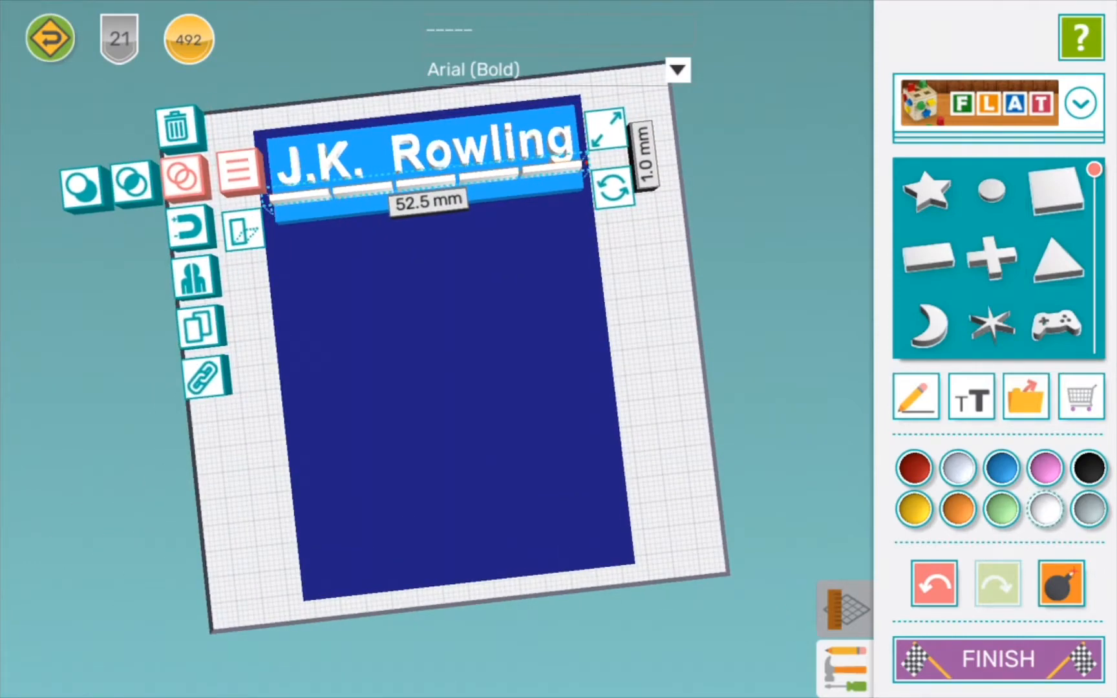
{"action": "left_click_drag", "start_coordinate": [608, 120], "coordinate": [574, 131]}
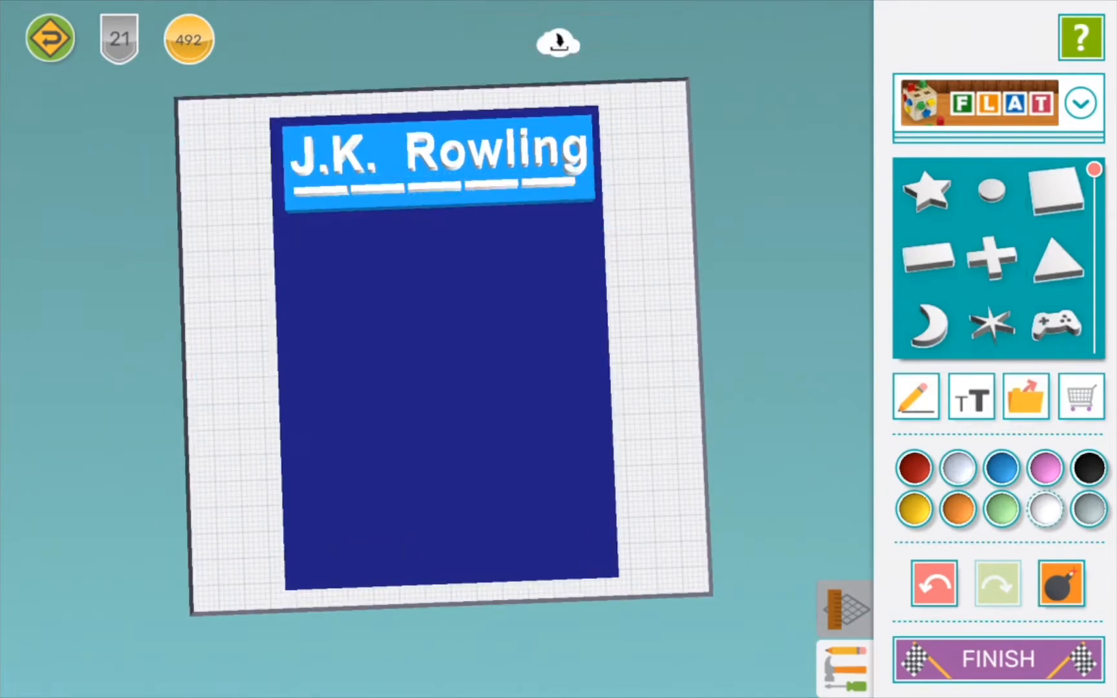
Place the quarter-circle moon in the top-right corner and resize it
{"action": "left_click", "coordinate": [435, 150]}
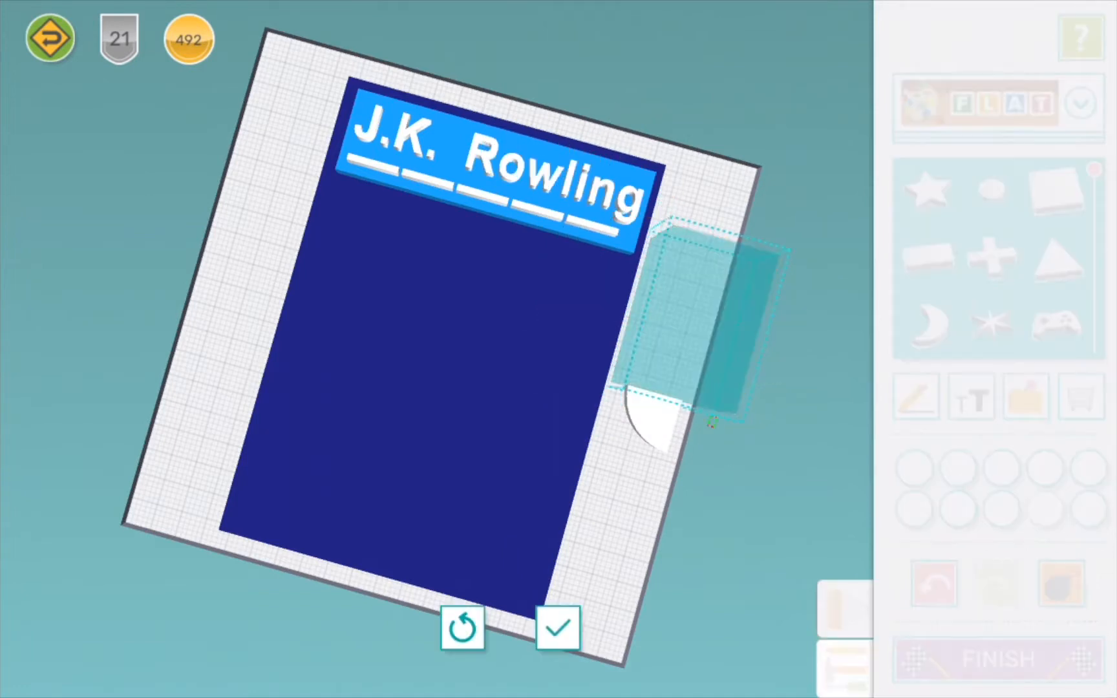
{"action": "left_click", "coordinate": [557, 628]}
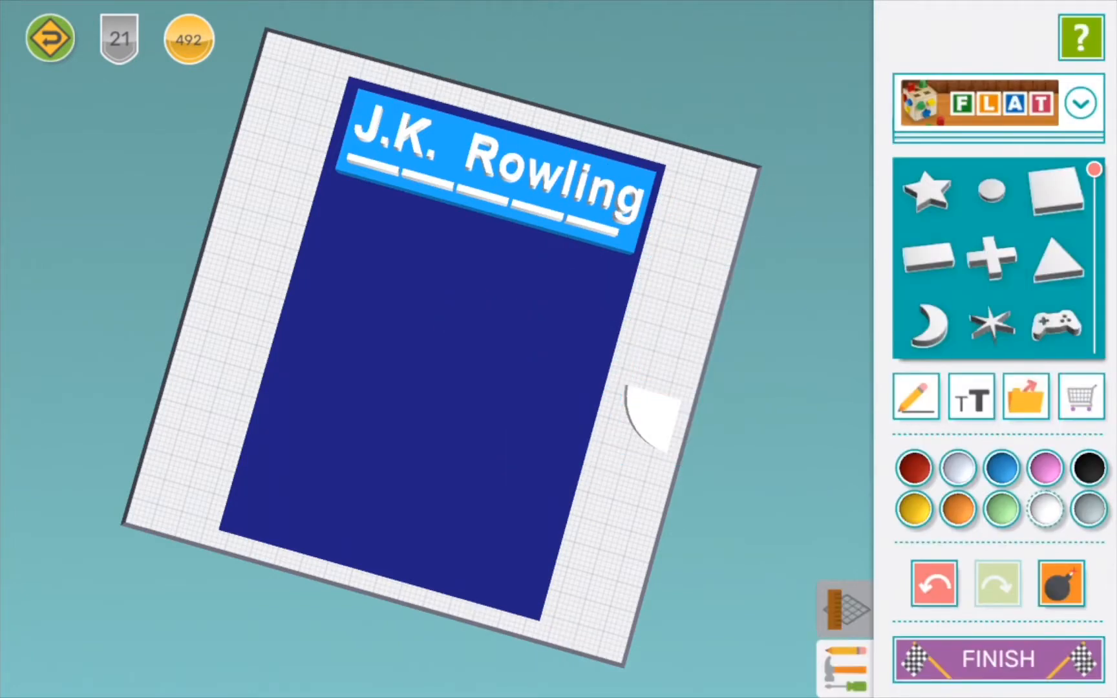
{"action": "left_click", "coordinate": [646, 410]}
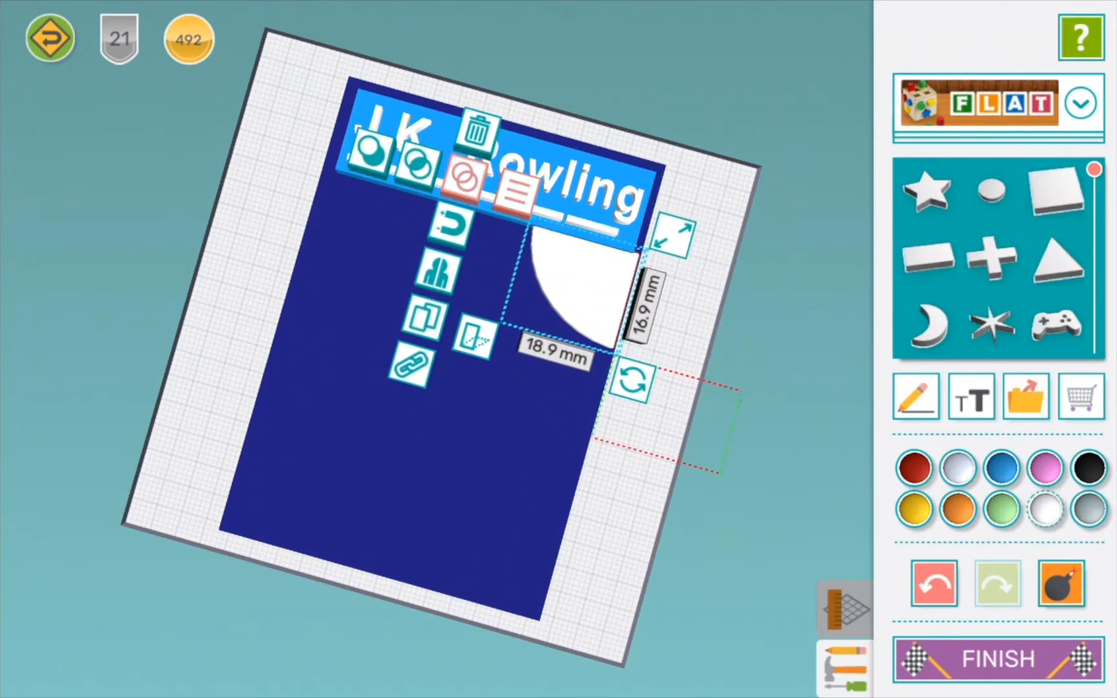
{"action": "left_click_drag", "start_coordinate": [669, 231], "coordinate": [648, 256]}
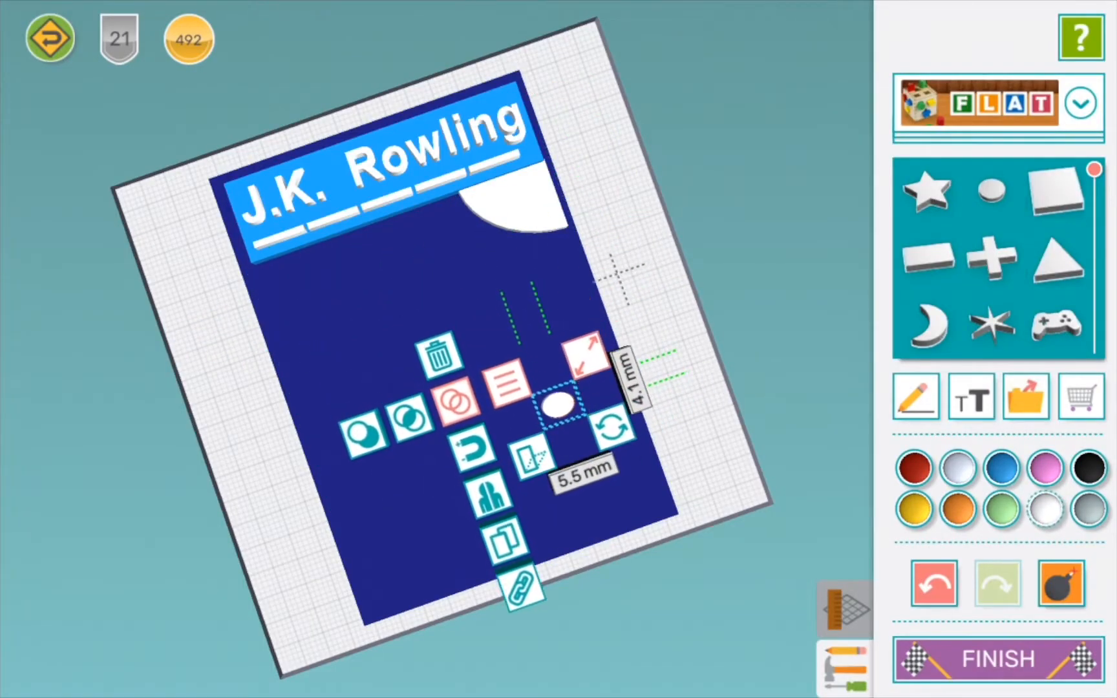
Add small grey circles onto the moon as craters
{"action": "left_click", "coordinate": [960, 468]}
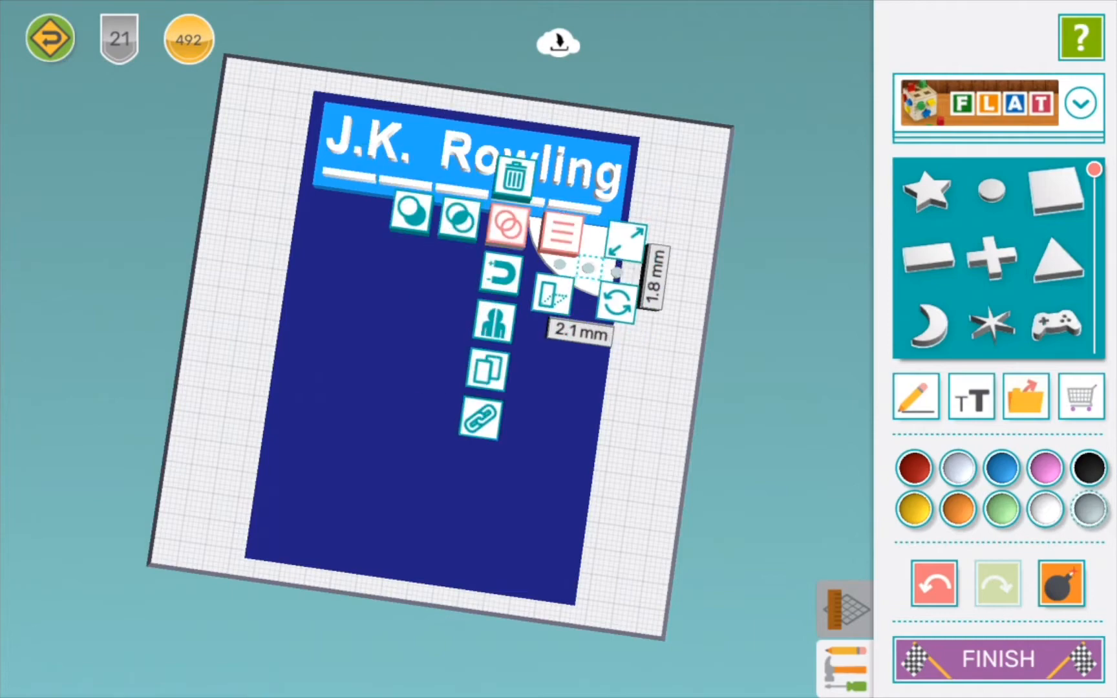
{"action": "scroll", "scroll_direction": "up", "scroll_amount": 3}
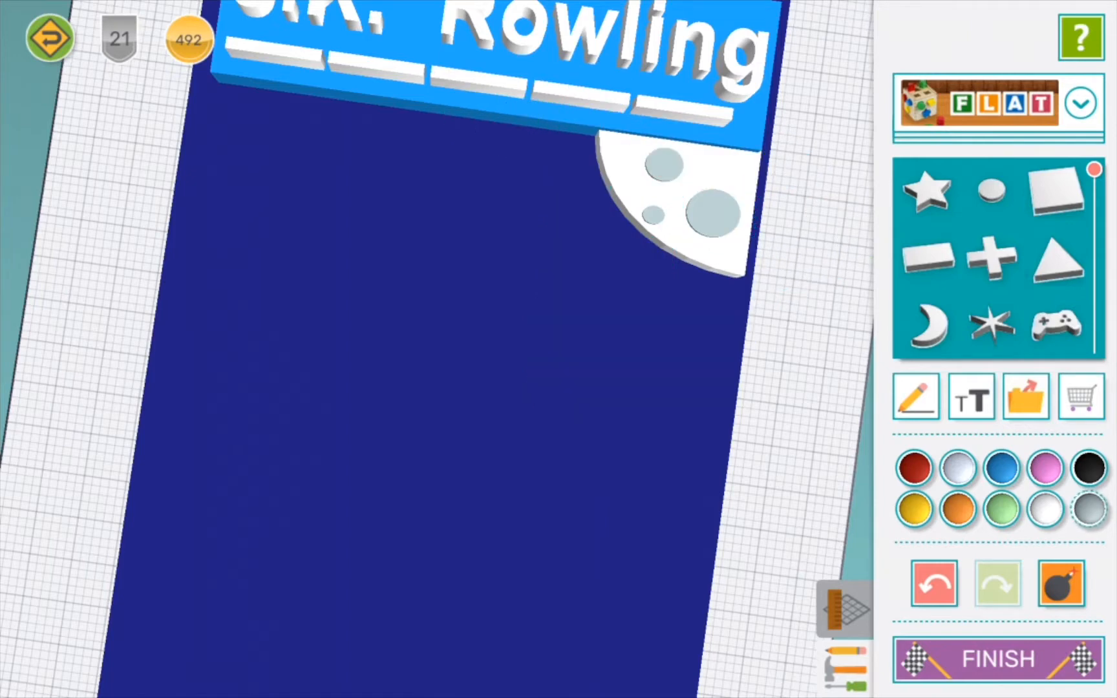
{"action": "left_click", "coordinate": [694, 211]}
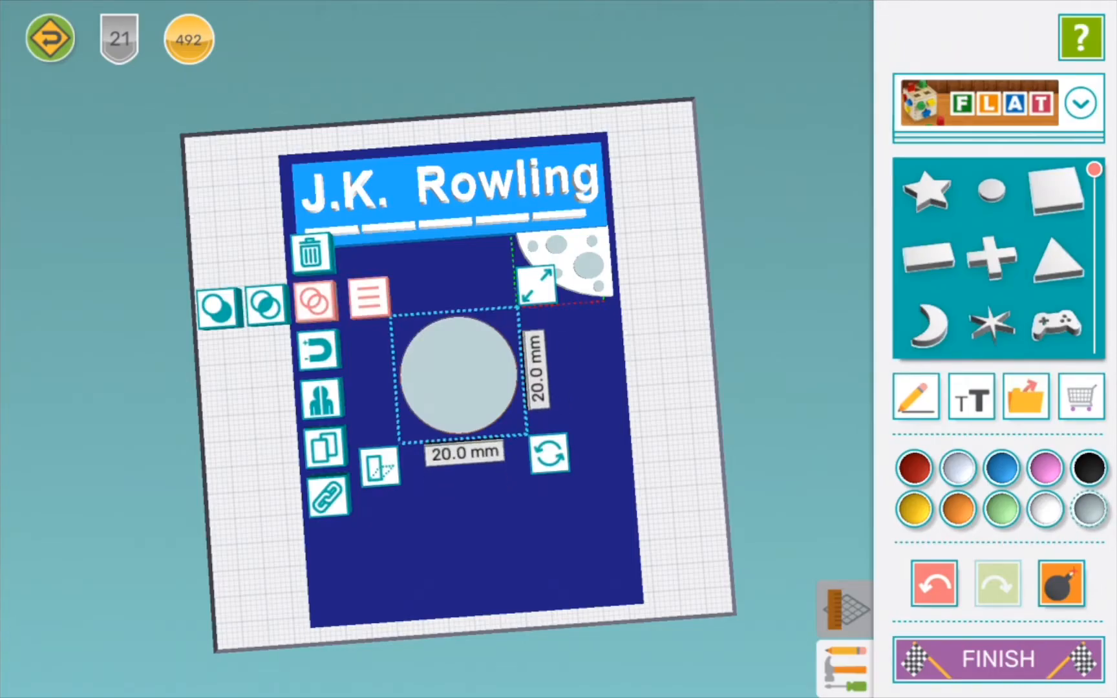
Colour the middle circle pale yellow, enlarge it slightly and confirm
{"action": "left_click", "coordinate": [999, 466]}
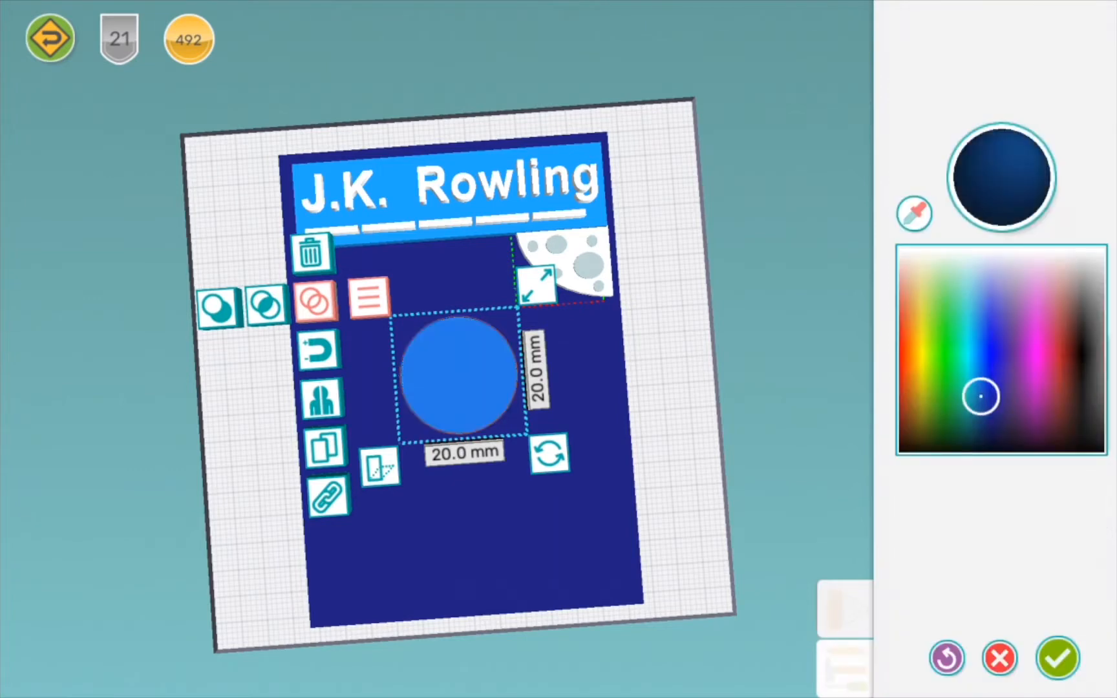
{"action": "left_click", "coordinate": [920, 292]}
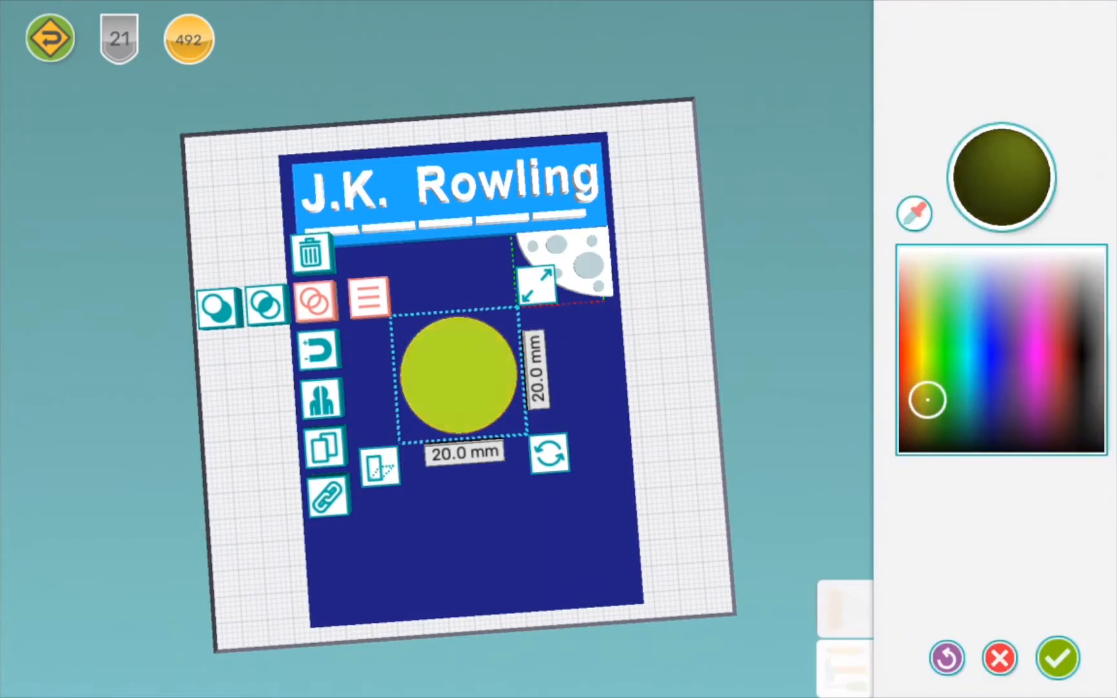
{"action": "left_click", "coordinate": [911, 327]}
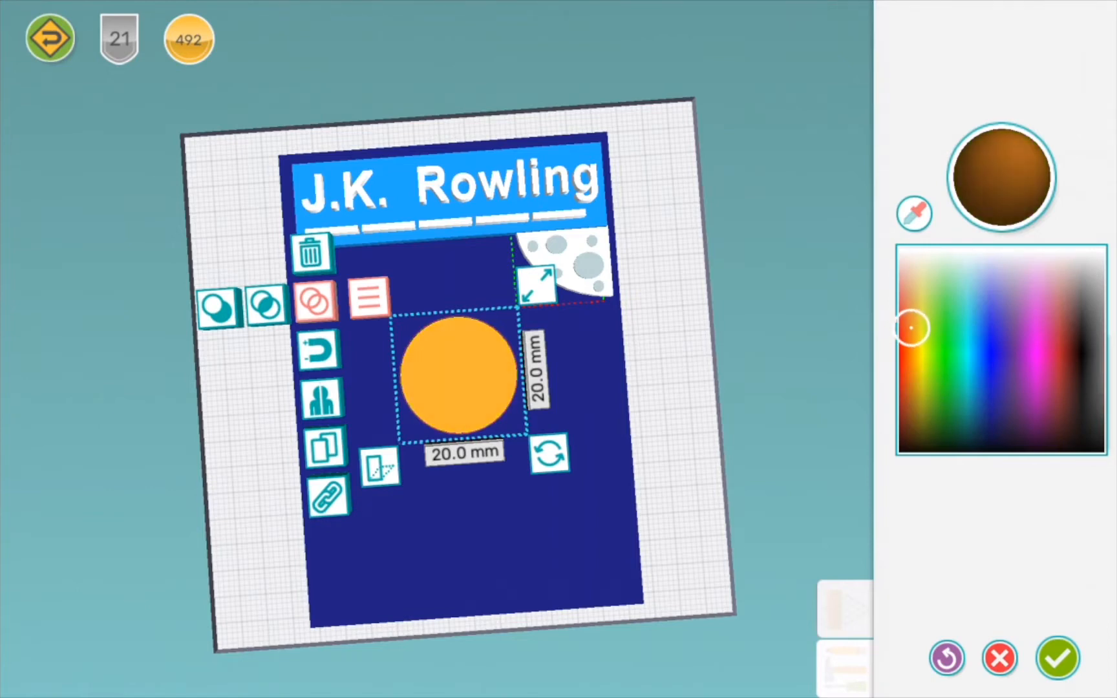
{"action": "left_click", "coordinate": [940, 288]}
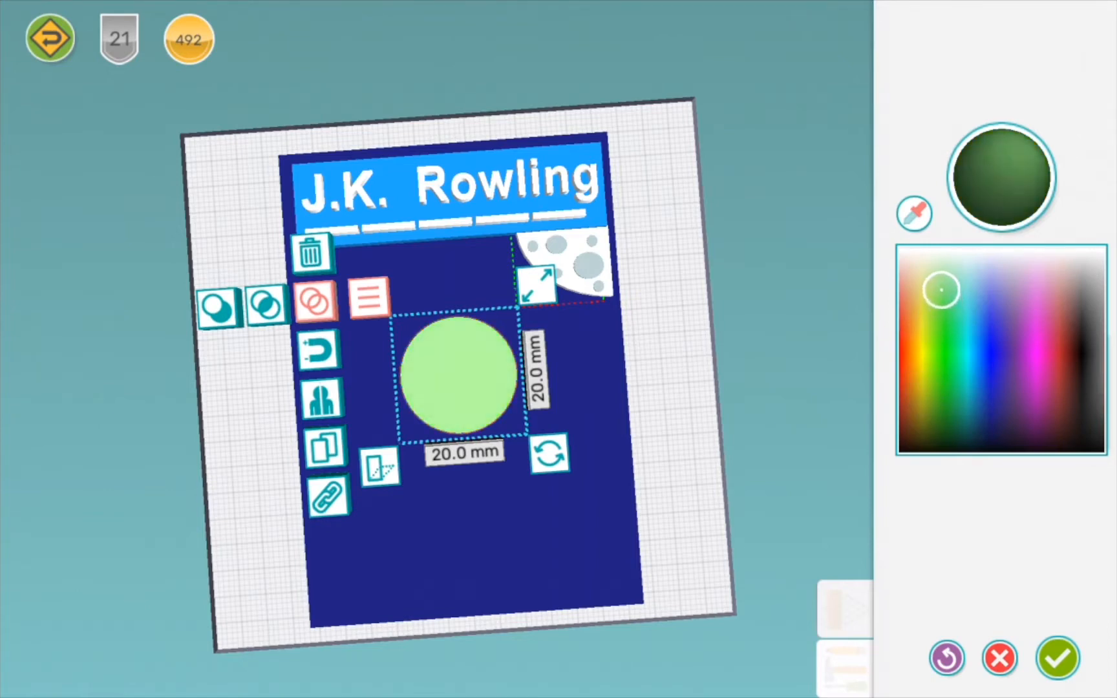
{"action": "left_click", "coordinate": [926, 283]}
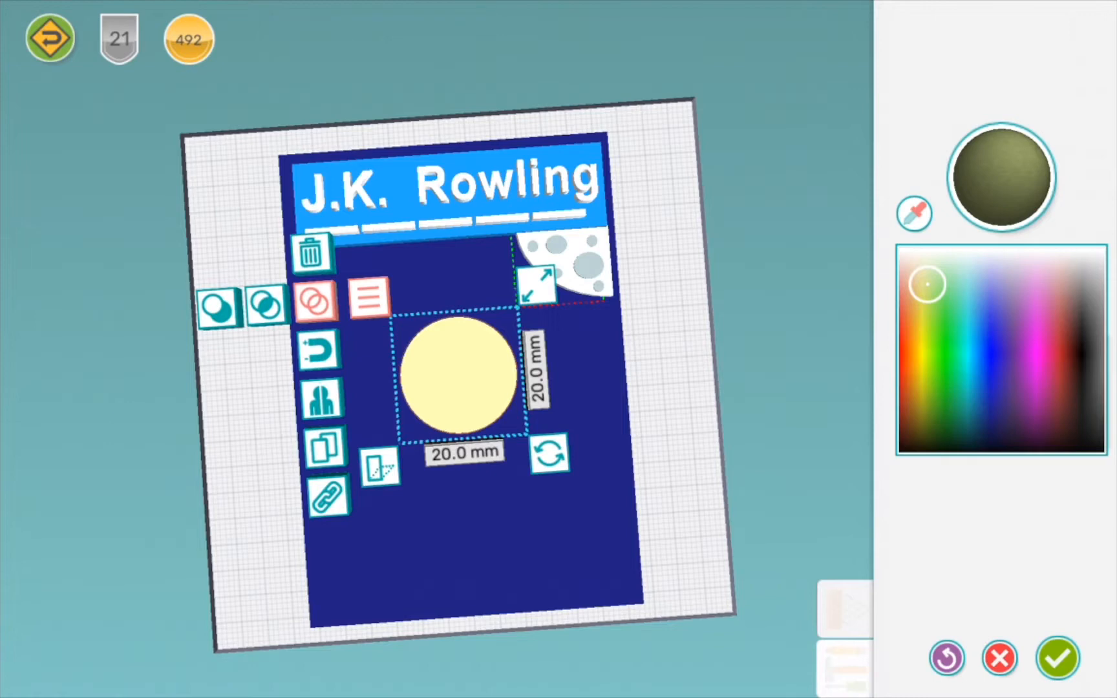
{"action": "left_click_drag", "start_coordinate": [538, 284], "coordinate": [556, 256]}
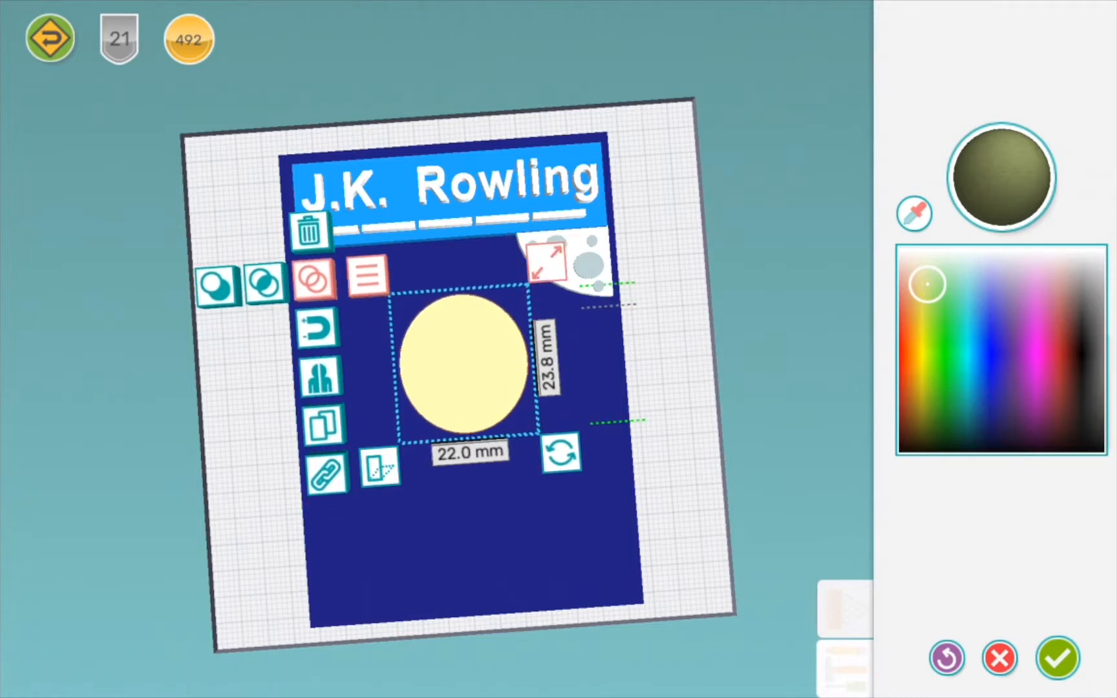
{"action": "left_click", "coordinate": [1057, 658]}
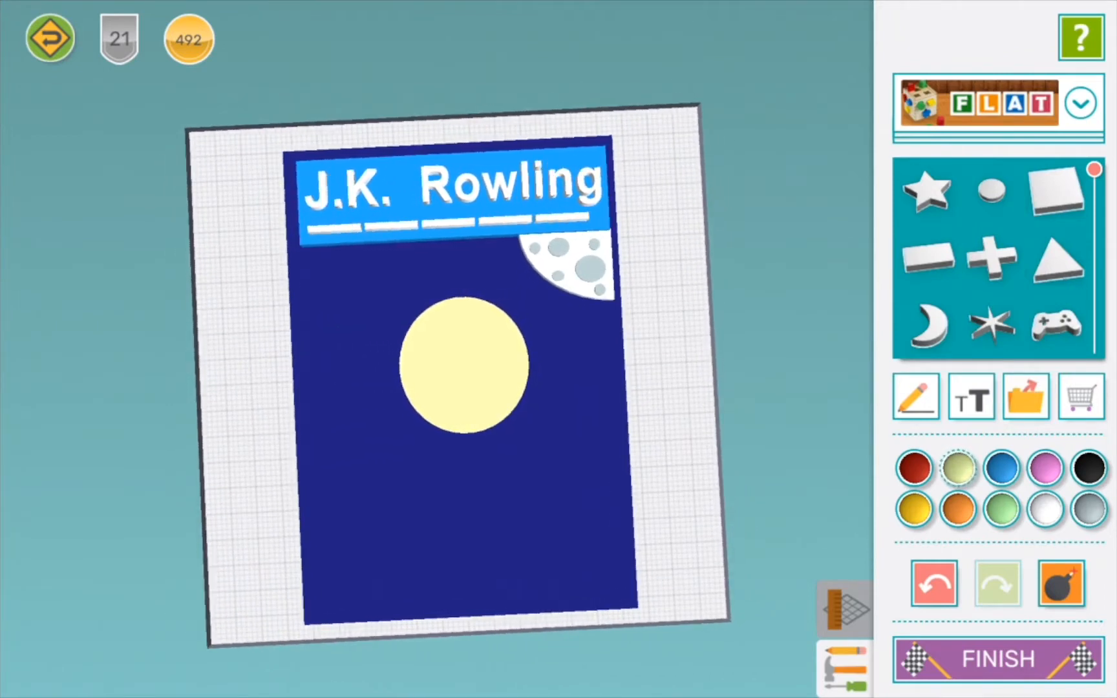
Add two black rings and a thin bridge as glasses on the yellow face
{"action": "left_click", "coordinate": [969, 395]}
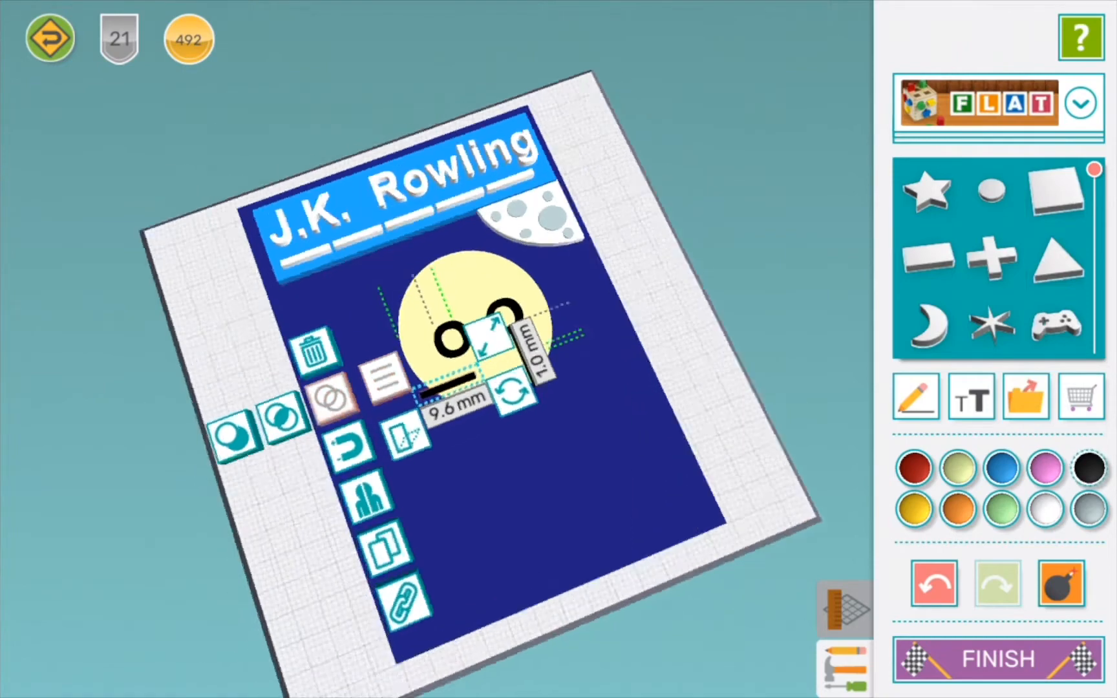
{"action": "left_click", "coordinate": [456, 397]}
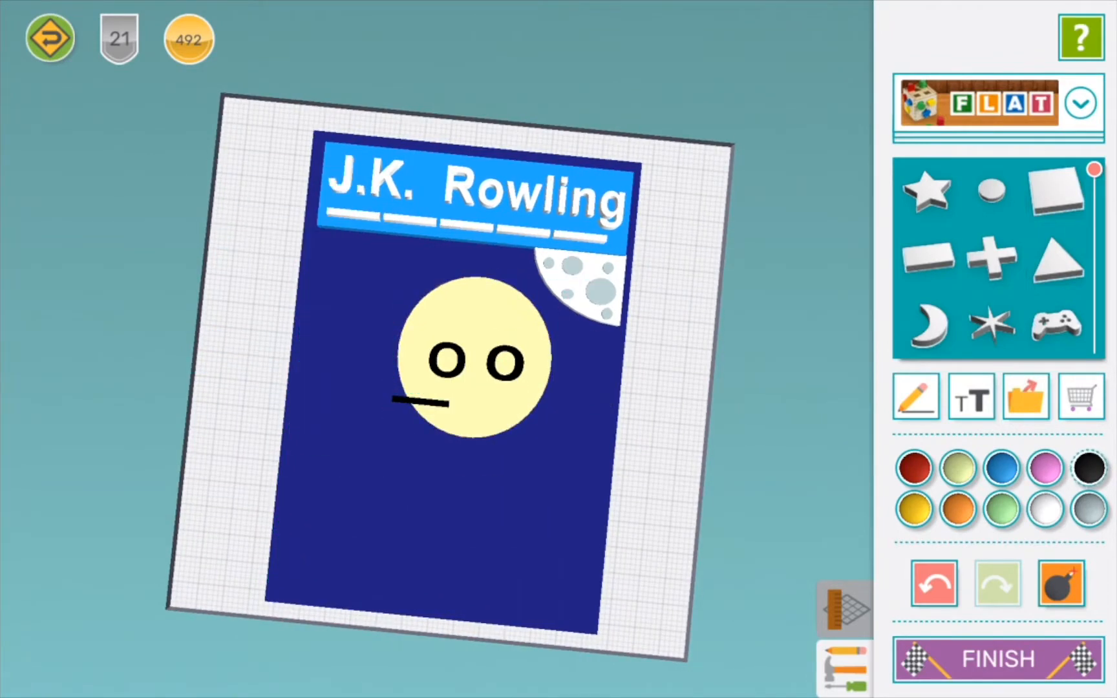
{"action": "left_click", "coordinate": [442, 364]}
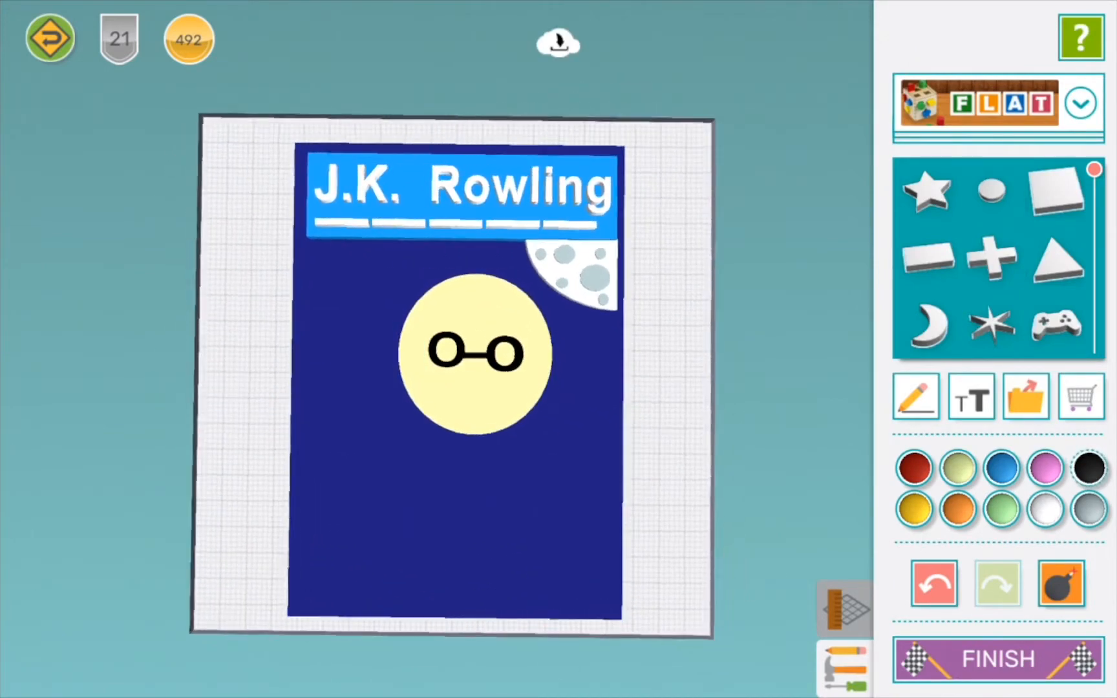
Add a text piece reading 'c' as a curved nose beneath the glasses
{"action": "left_click", "coordinate": [970, 396]}
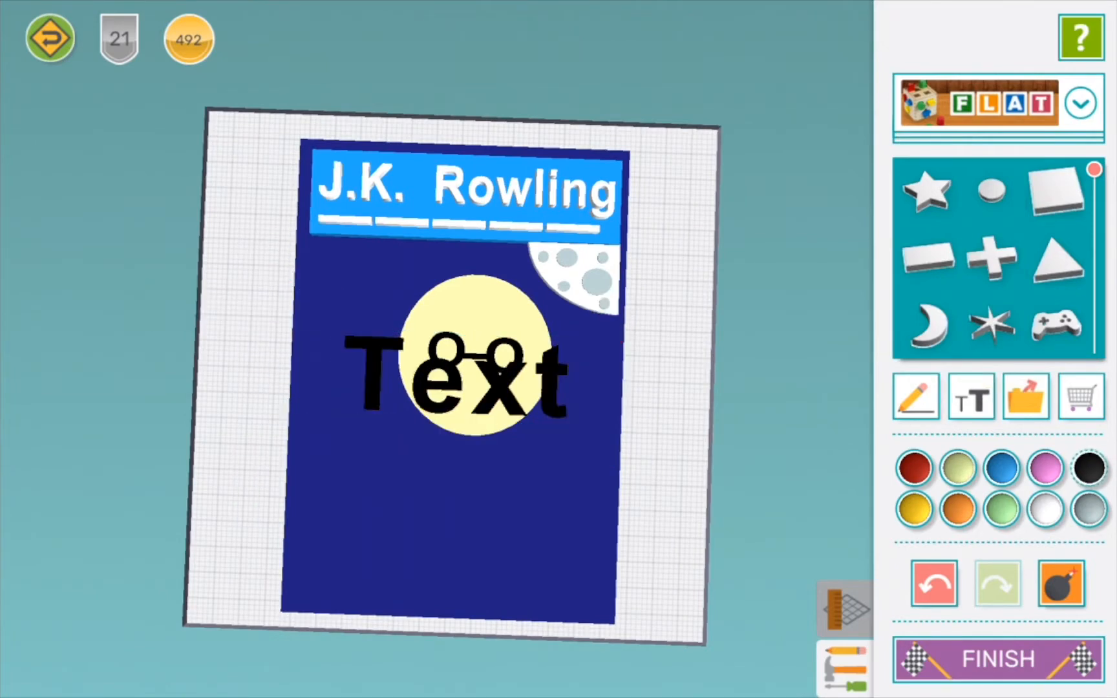
{"action": "left_click", "coordinate": [463, 371]}
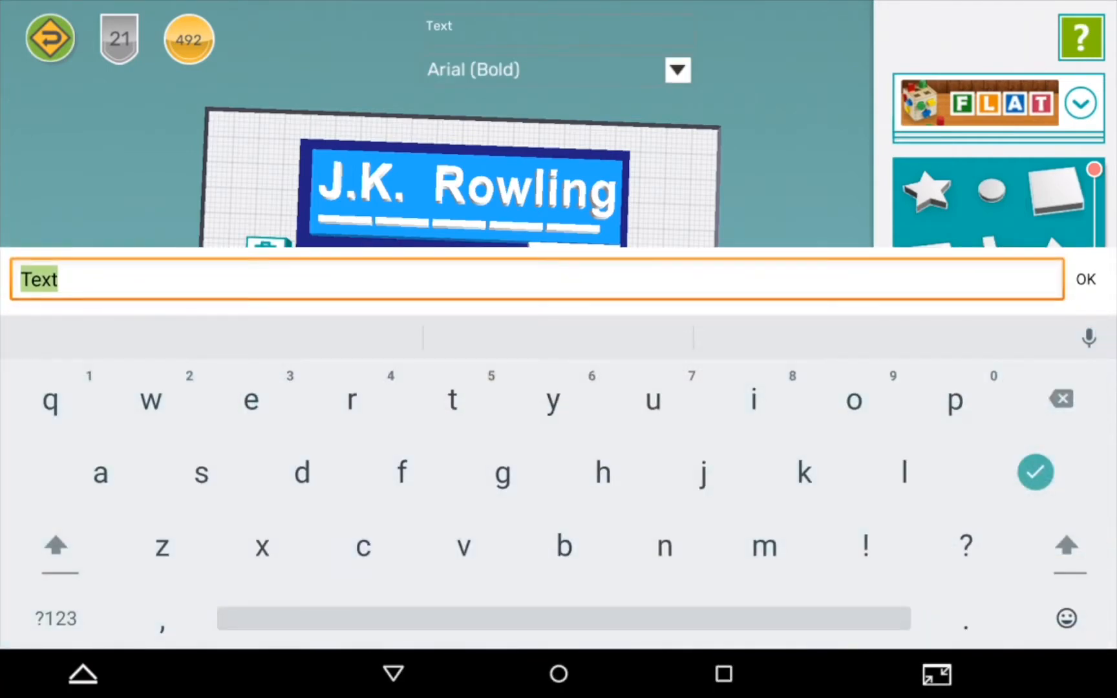
{"action": "type", "text": "c"}
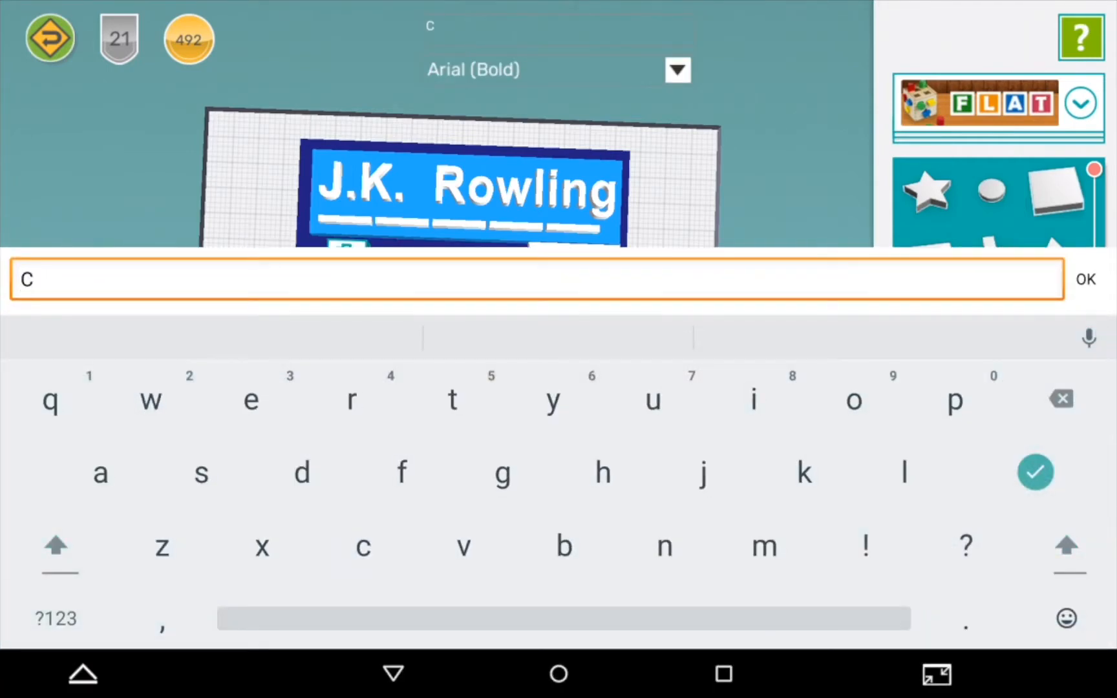
{"action": "left_click", "coordinate": [1085, 278]}
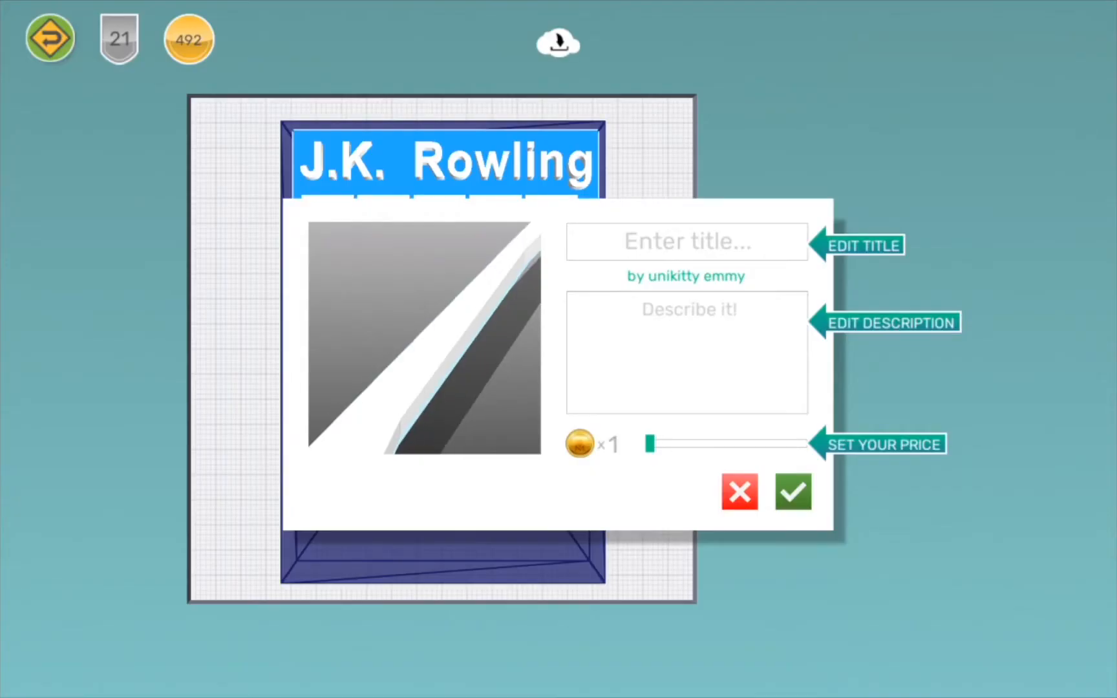
{"action": "left_click", "coordinate": [738, 491]}
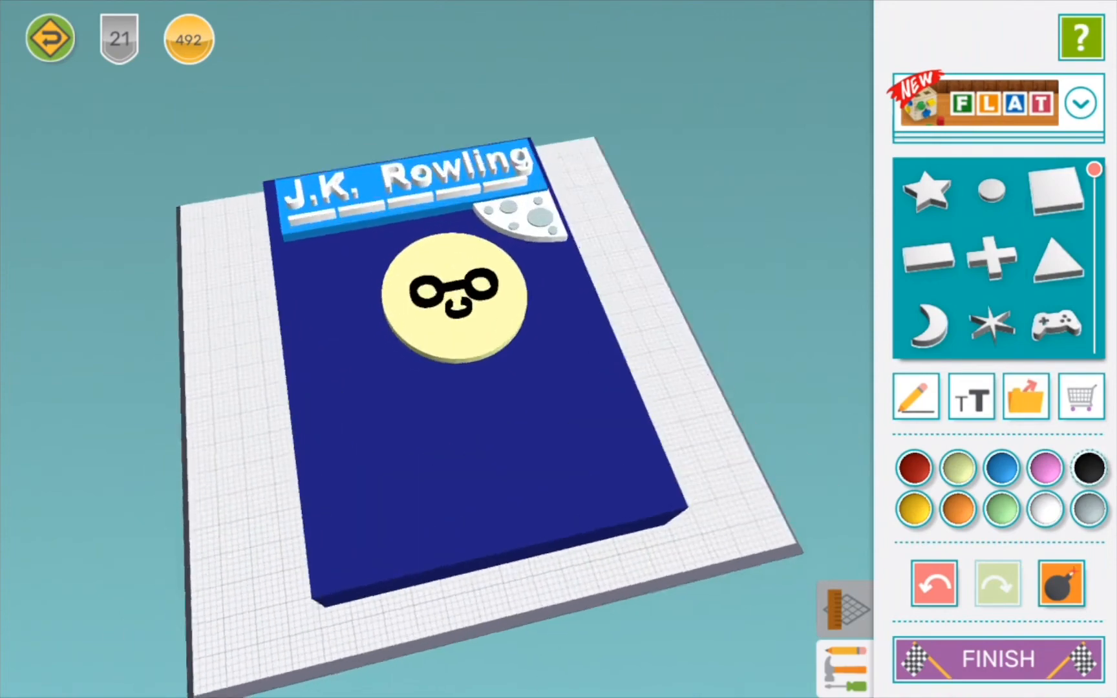
Add a new default text piece over the face and open it for editing
{"action": "left_click", "coordinate": [970, 396]}
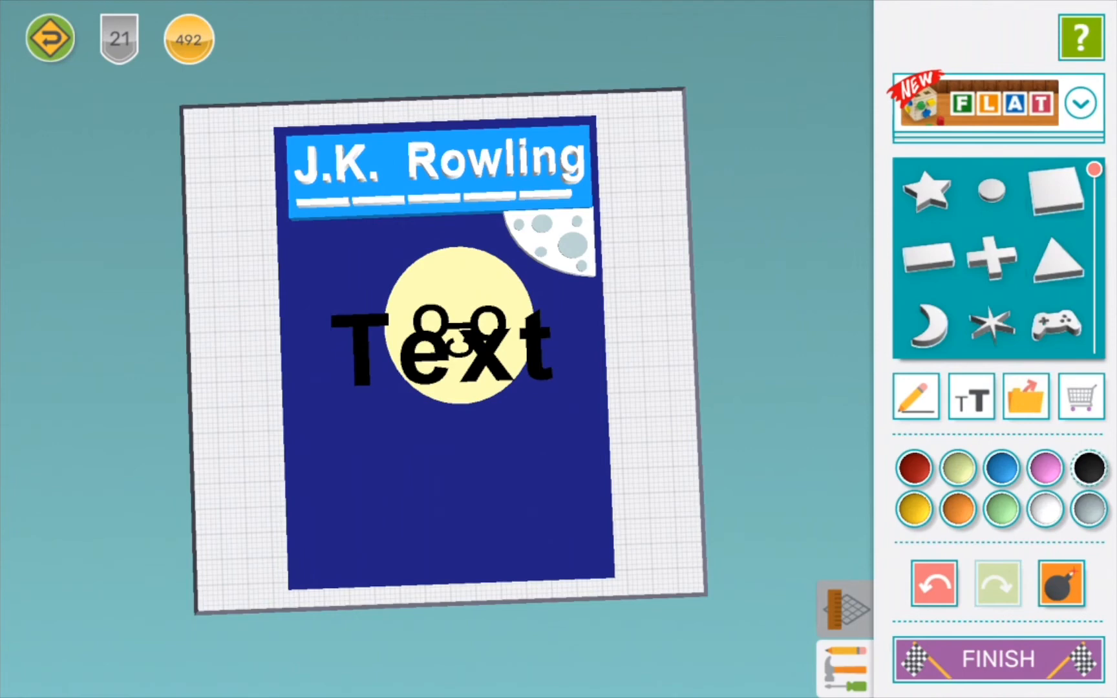
{"action": "double_click", "coordinate": [446, 339]}
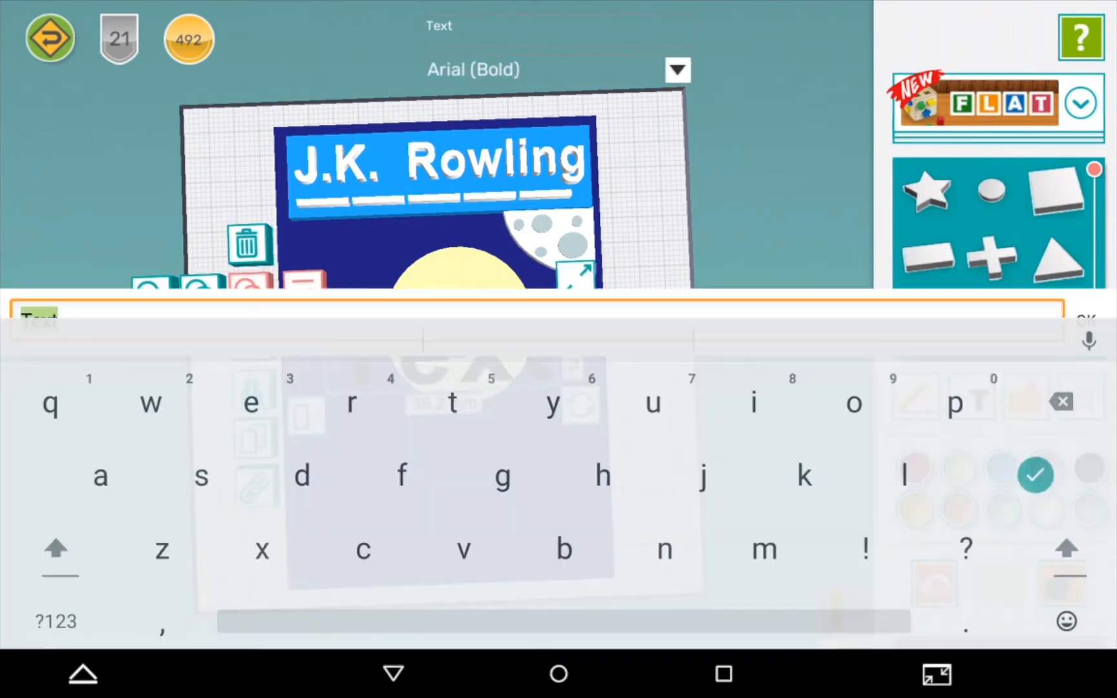